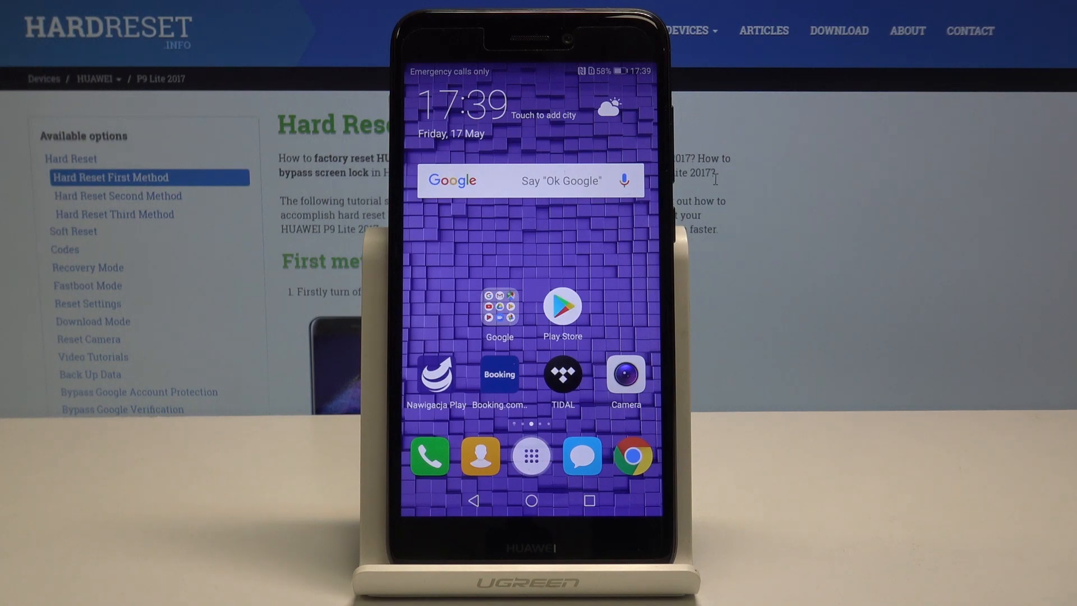
Open the app drawer from the home screen dock.
left_click(531, 456)
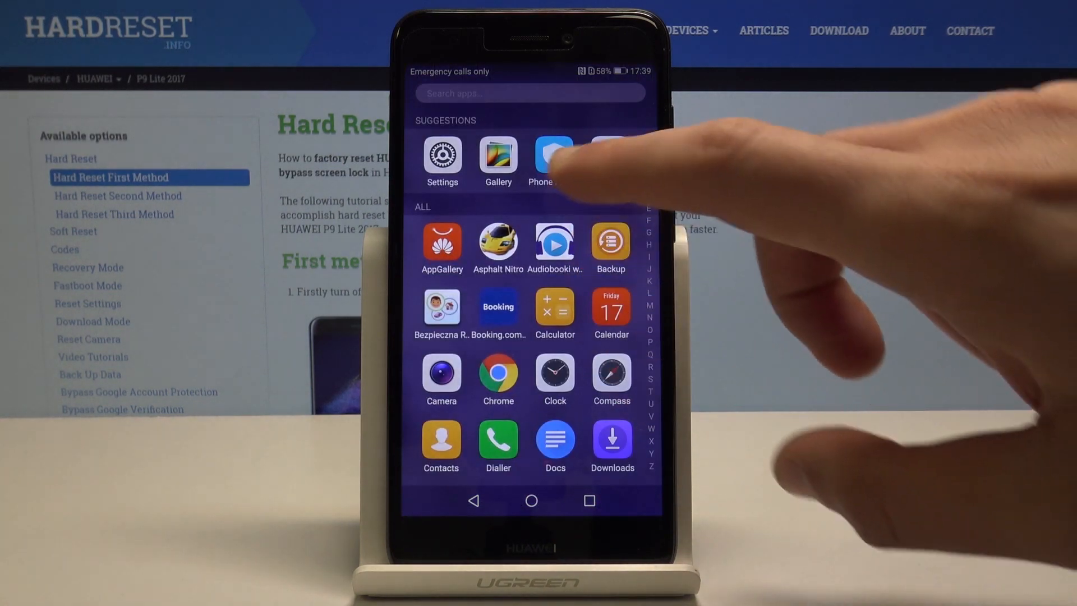
Go from Settings through System > Reset to the Reset all settings page.
left_click(443, 155)
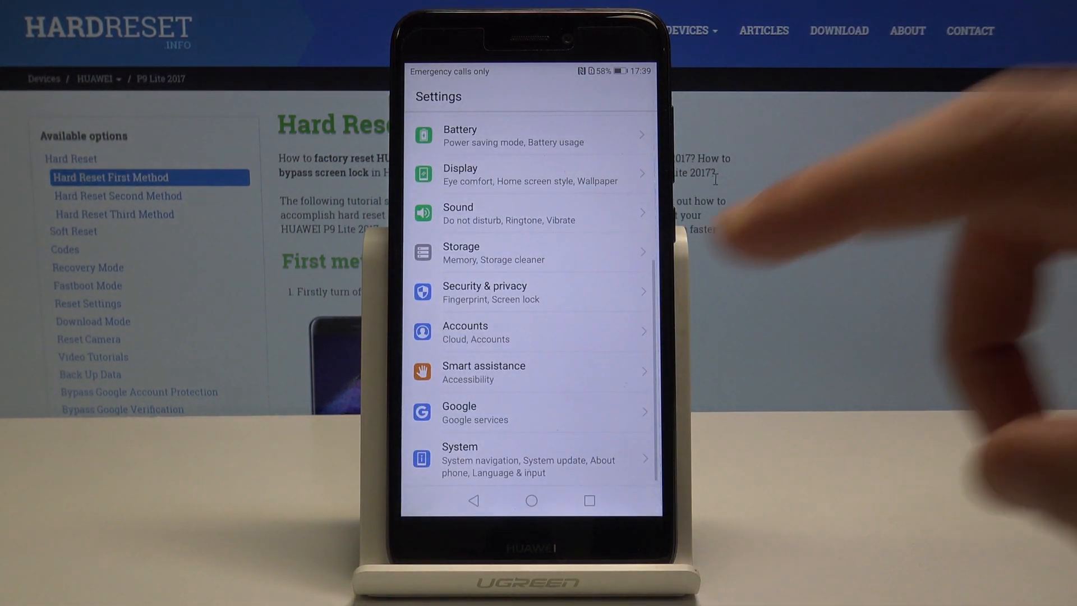
scroll("down", 3)
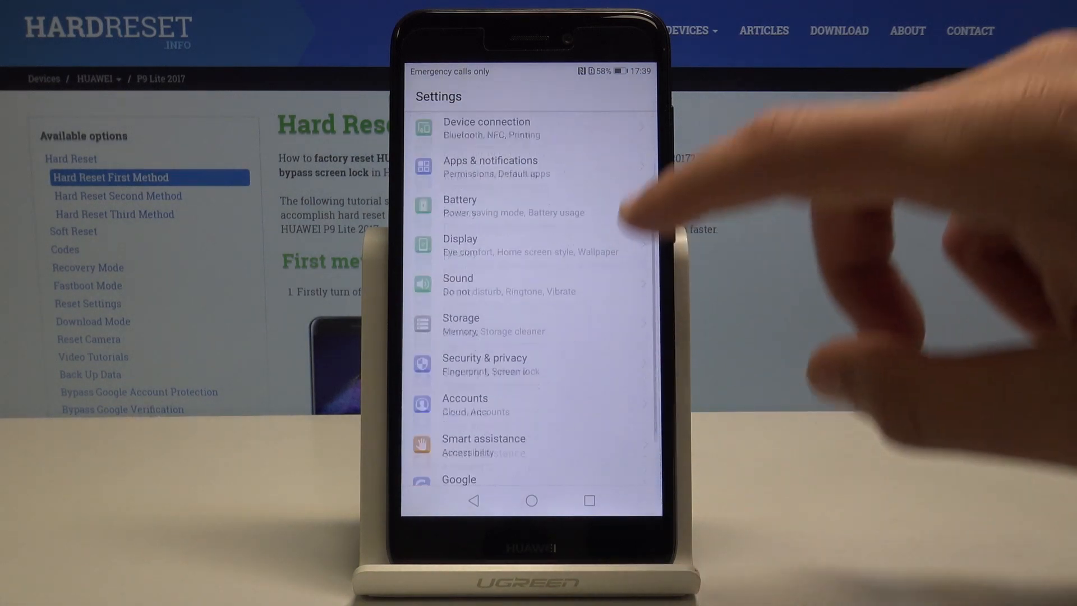
scroll("down", 3)
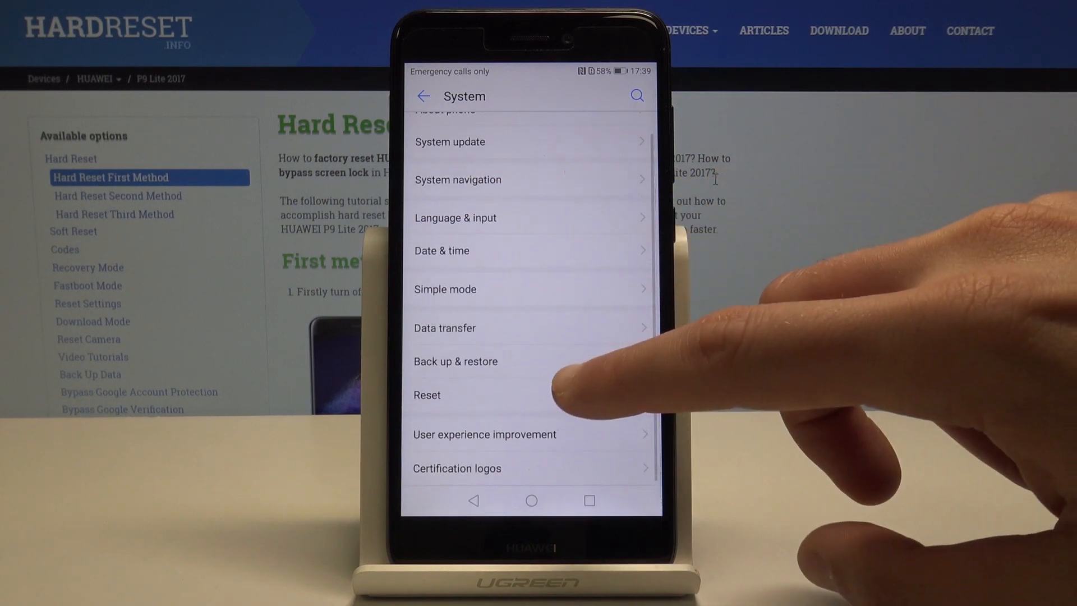
left_click(427, 395)
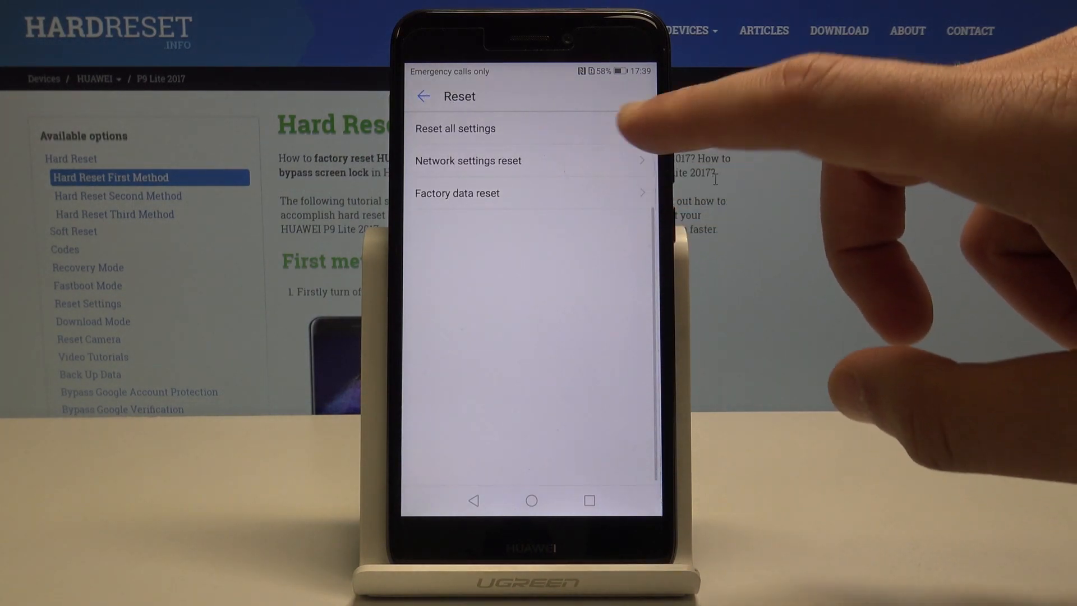
left_click(455, 129)
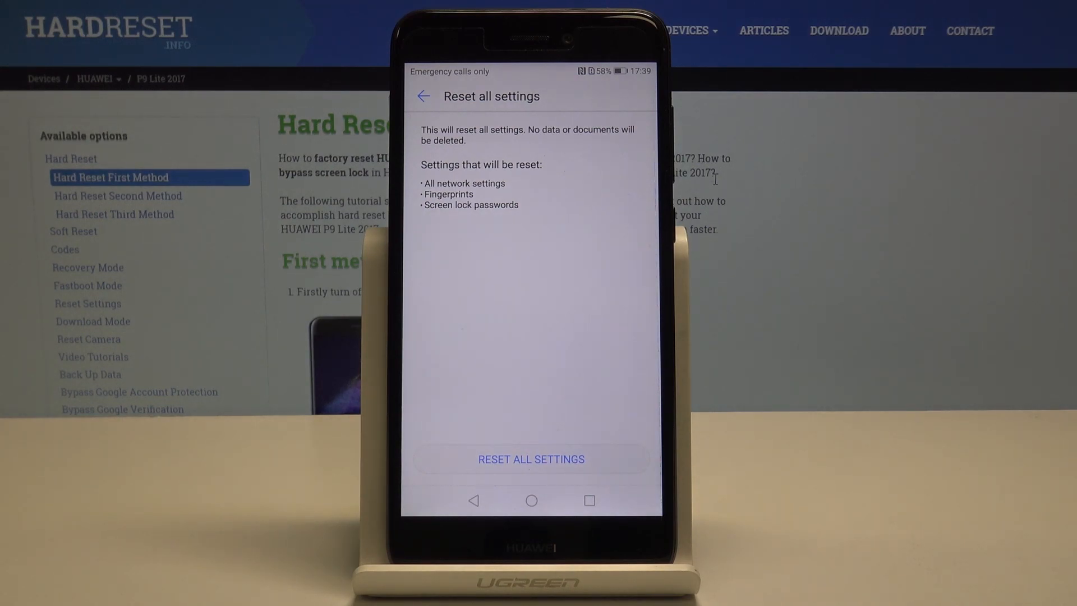
Confirm Reset all settings twice and dismiss the No location access dialog with OK.
left_click(531, 459)
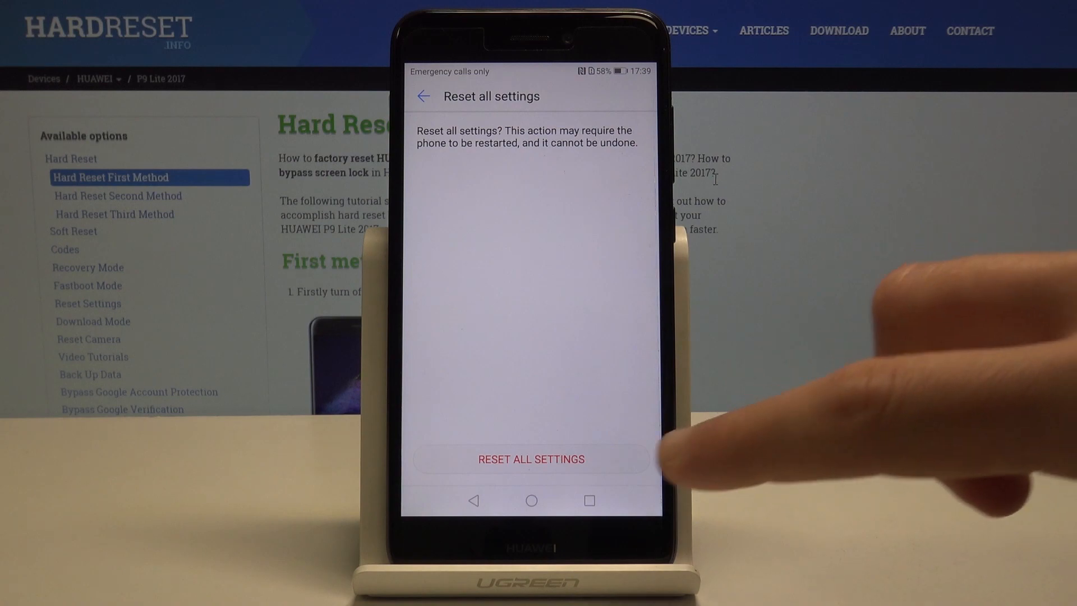
left_click(529, 459)
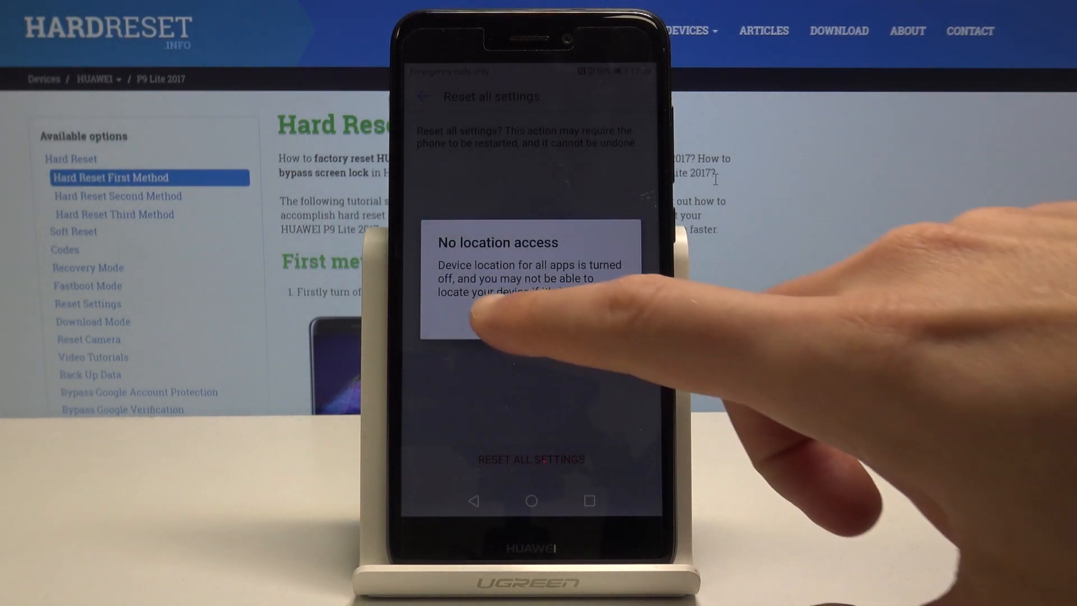
left_click(518, 300)
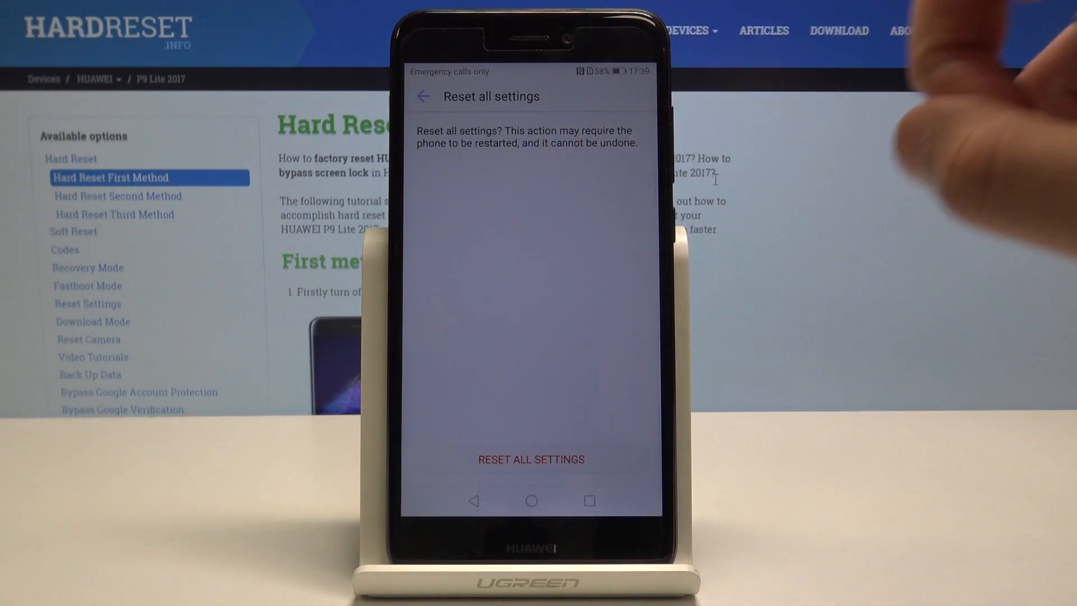